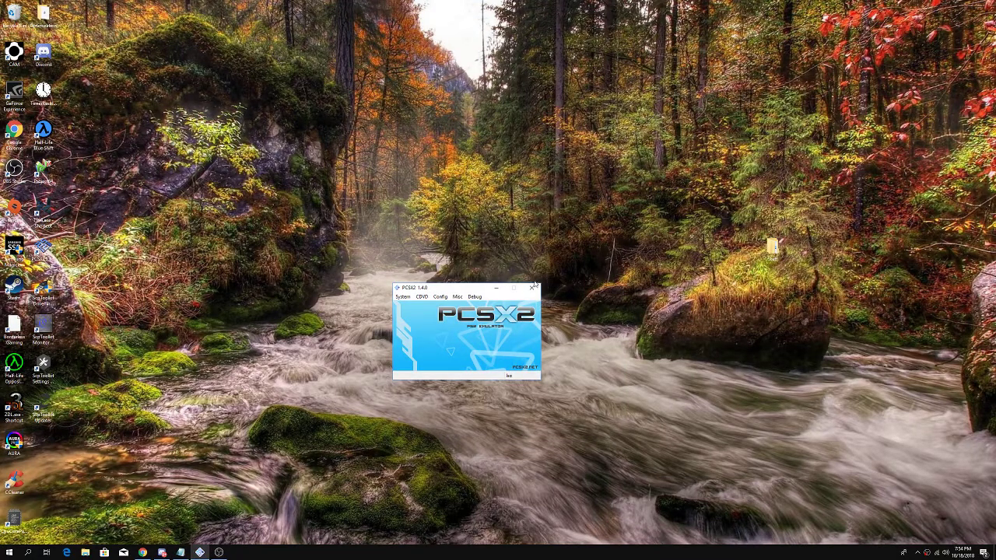
# Step: Close the PCSX2 emulator window from the desktop
pyautogui.click(534, 286)
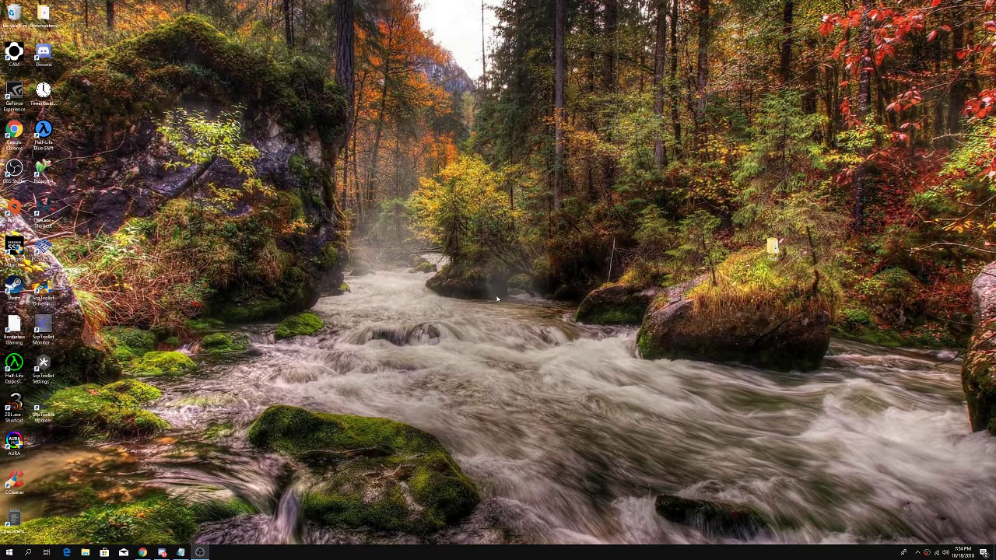
pyautogui.moveTo(338, 295)
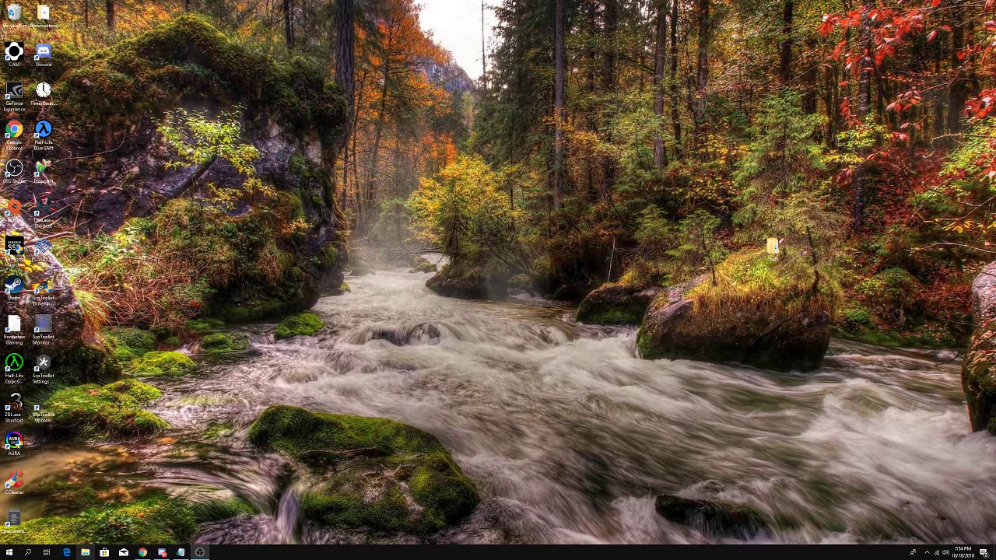
# Step: Browse to Emulation and Retro\New folder\Emu and send fceux.exe to the desktop as a shortcut
pyautogui.click(85, 551)
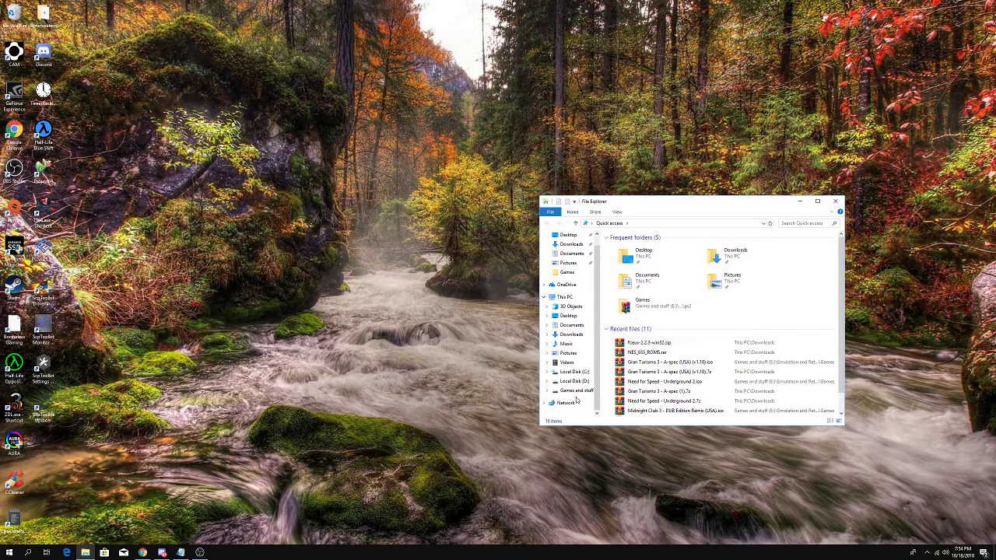
pyautogui.moveTo(628, 425)
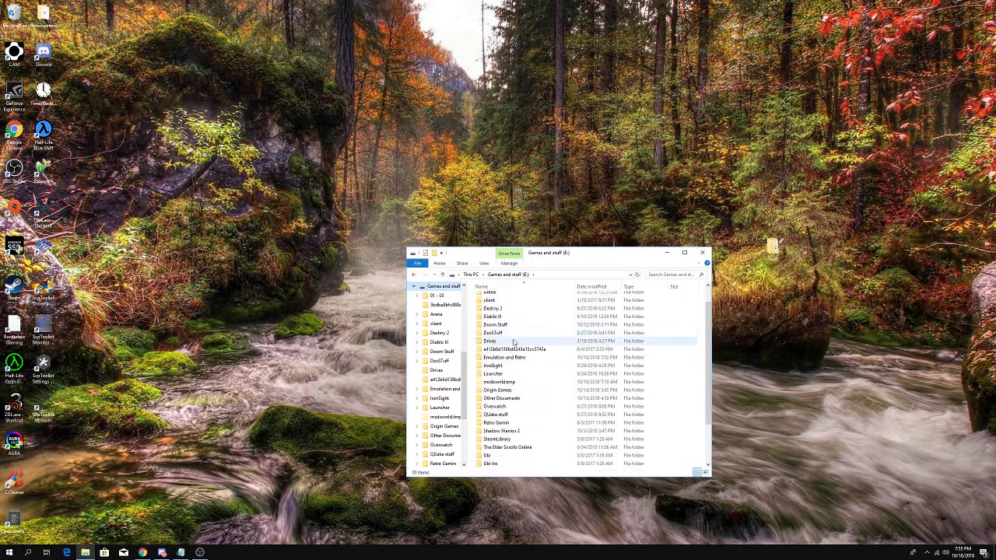
pyautogui.scroll(-3)
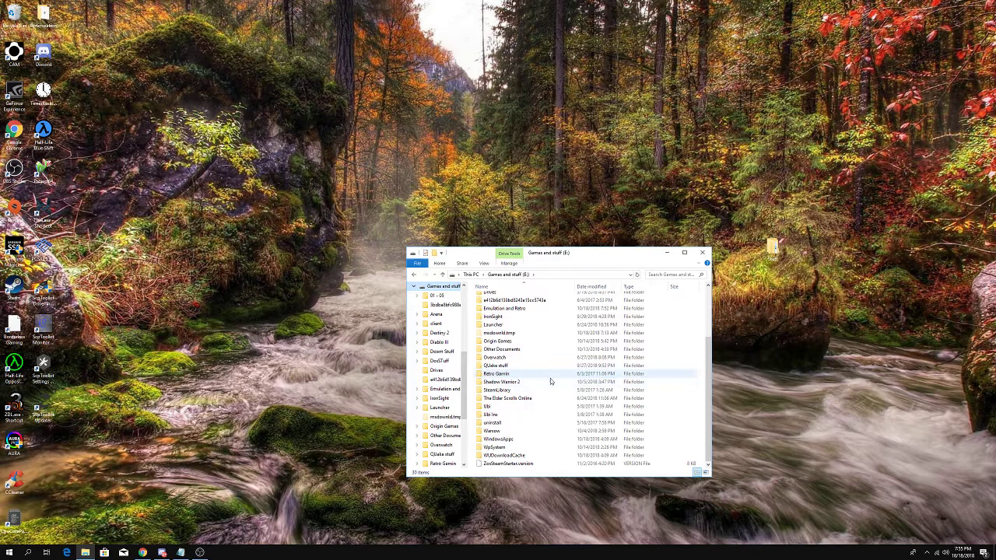
pyautogui.moveTo(540, 375)
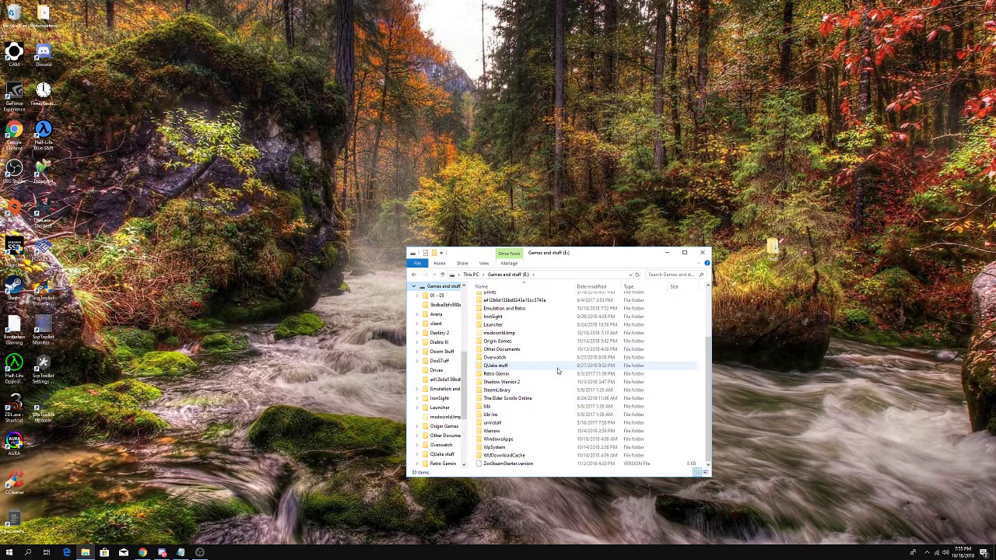
pyautogui.doubleClick(505, 308)
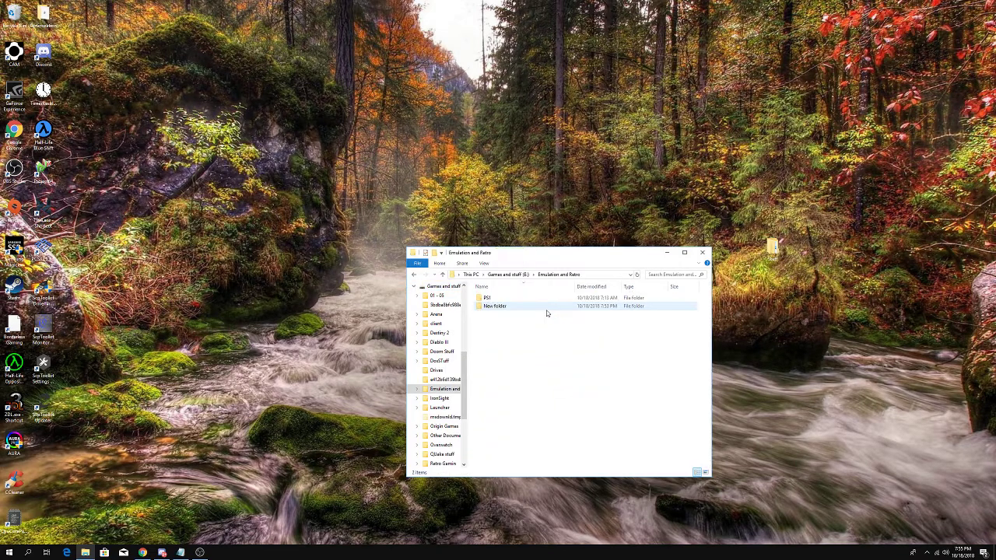
pyautogui.doubleClick(495, 305)
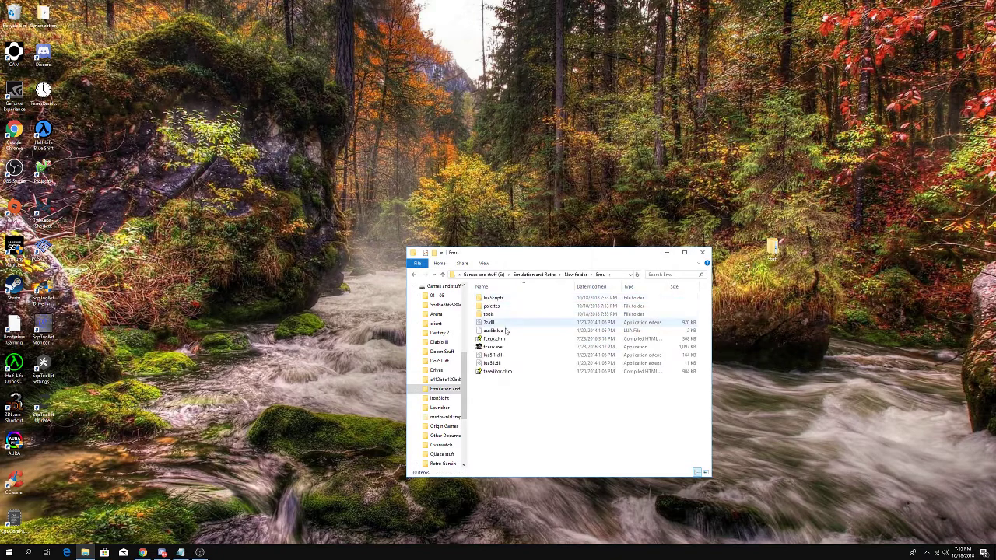
pyautogui.rightClick(492, 347)
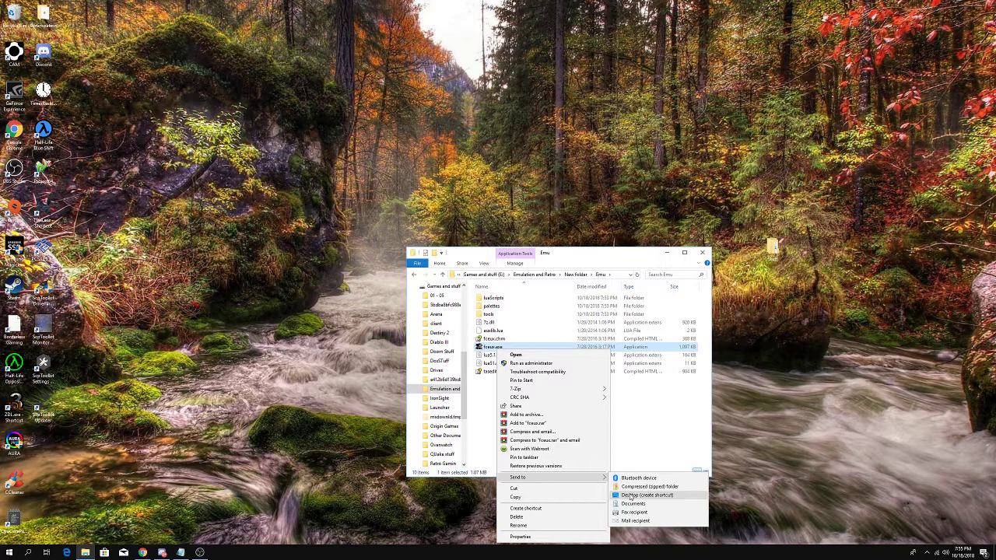
pyautogui.click(647, 495)
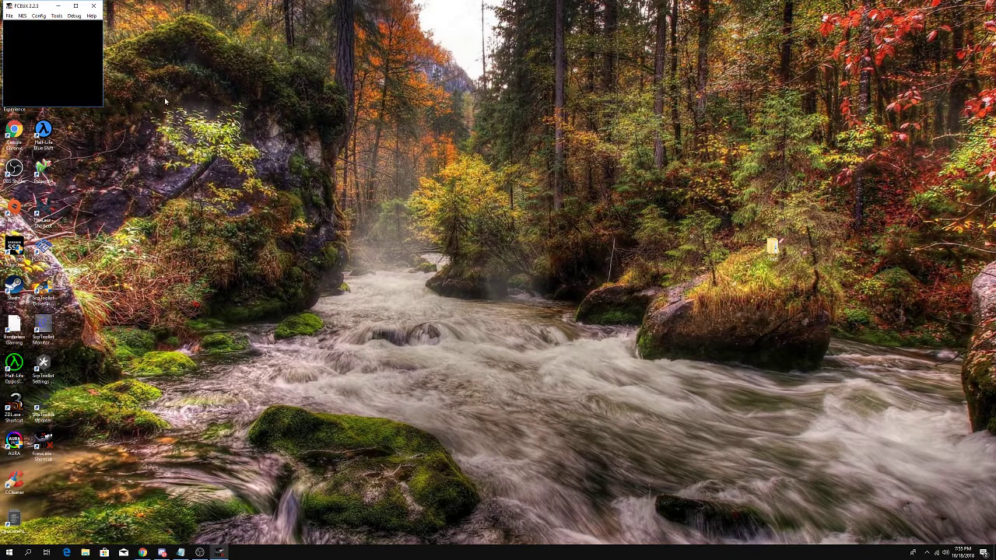
pyautogui.moveTo(100, 112)
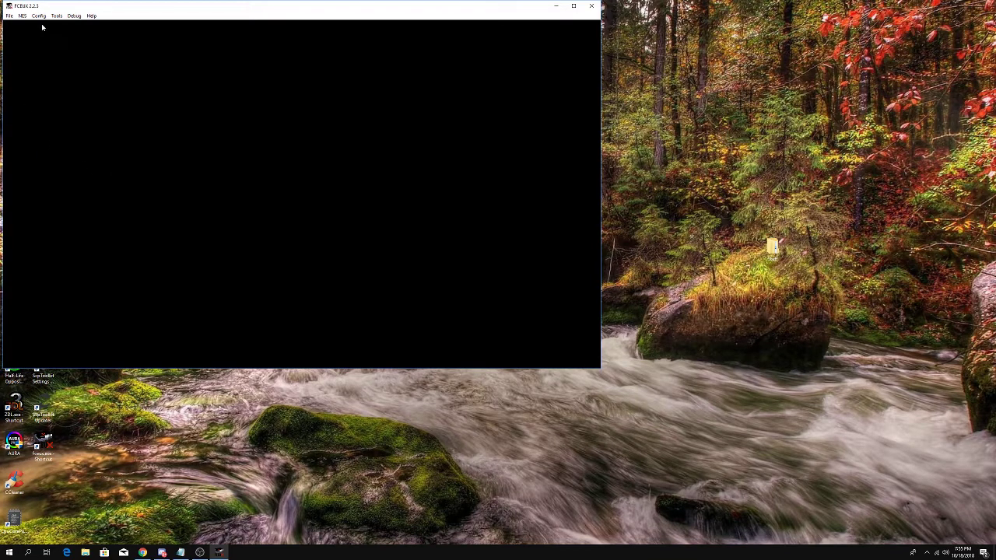
pyautogui.moveTo(135, 75)
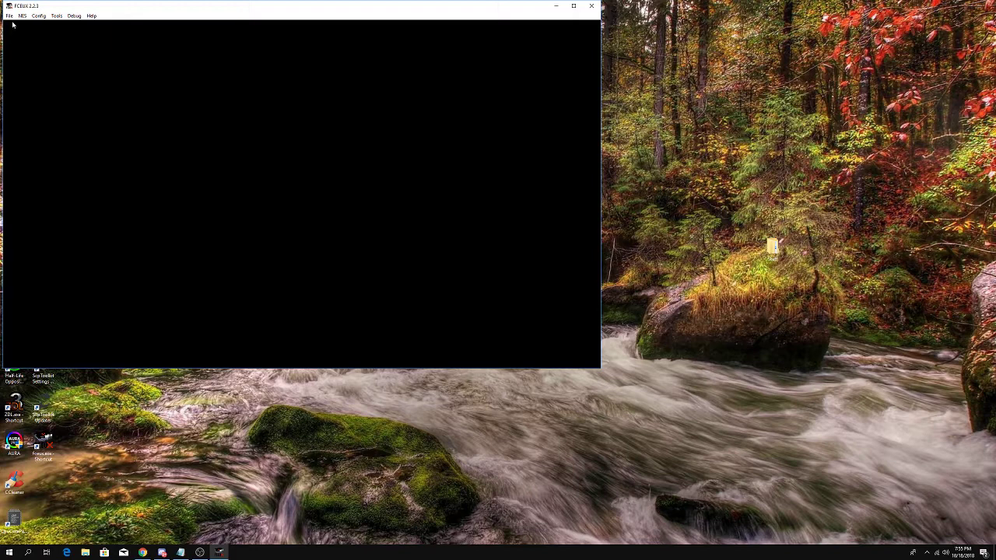
# Step: Look through FCEUX's Tools menu, then bring up the Config menu options
pyautogui.click(56, 15)
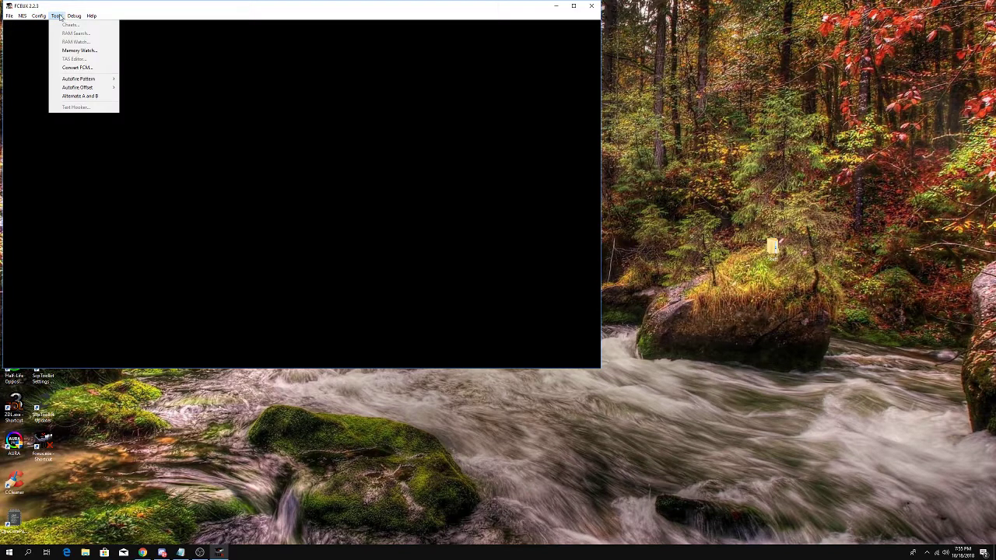
pyautogui.moveTo(77, 87)
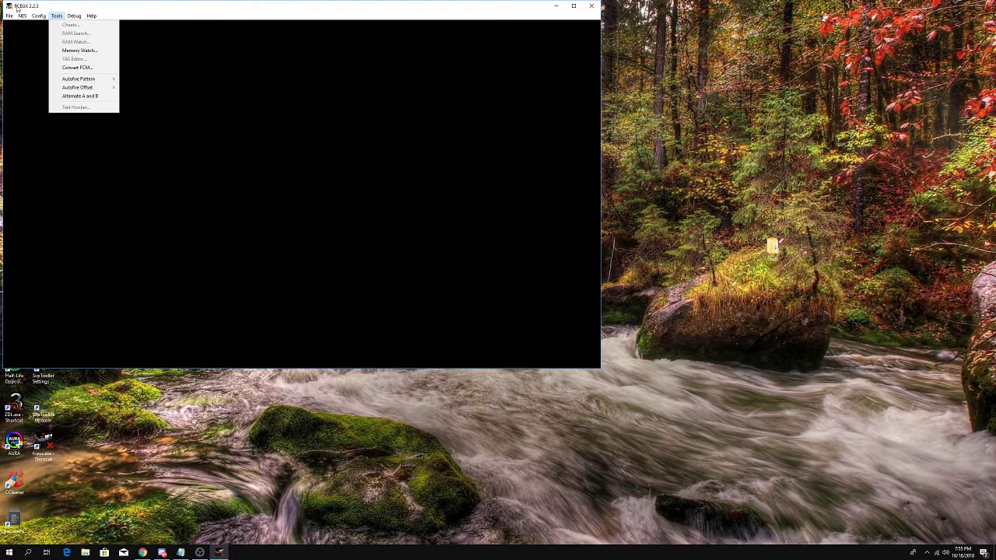
pyautogui.click(49, 16)
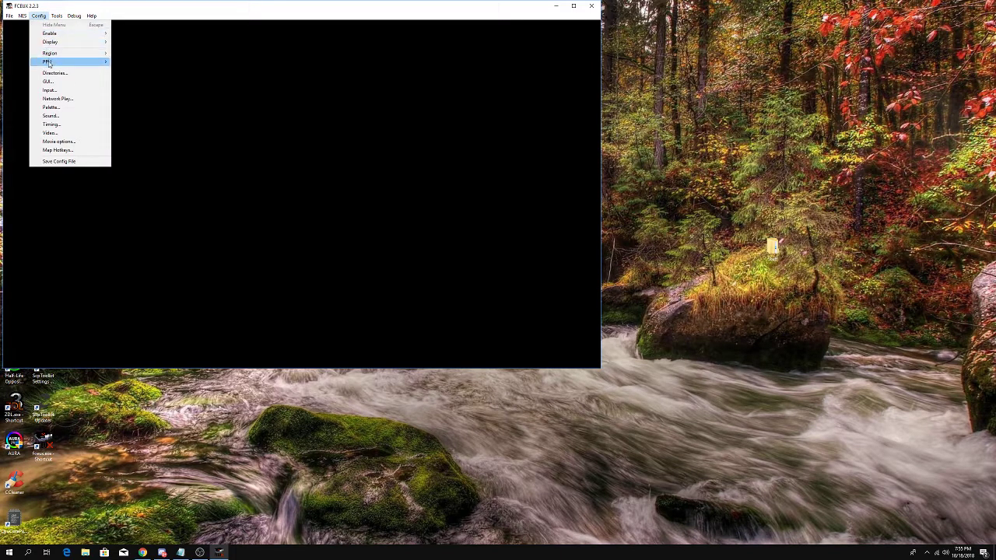
# Step: Open Config > Input and clear the Up binding on the Port 1 gamepad
pyautogui.click(48, 90)
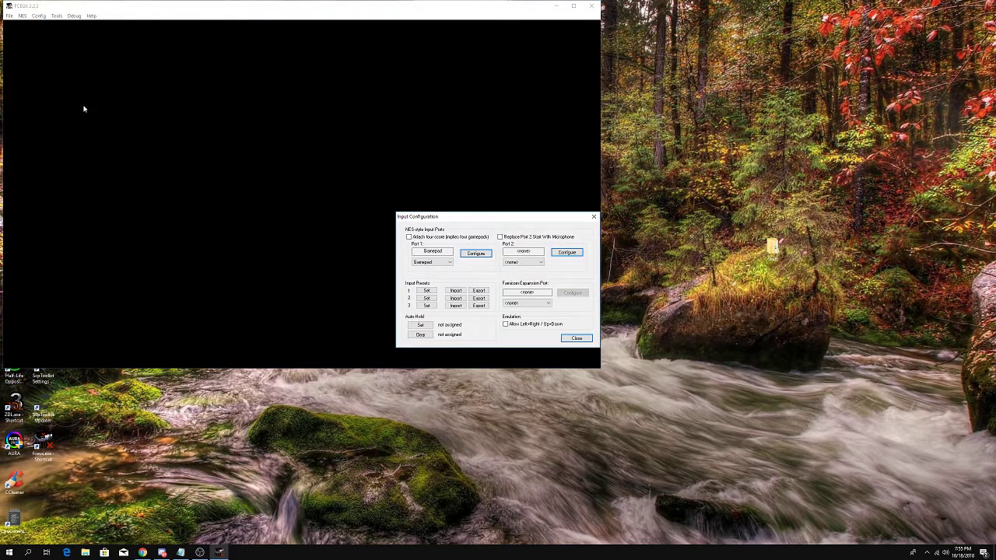
pyautogui.moveTo(576, 190)
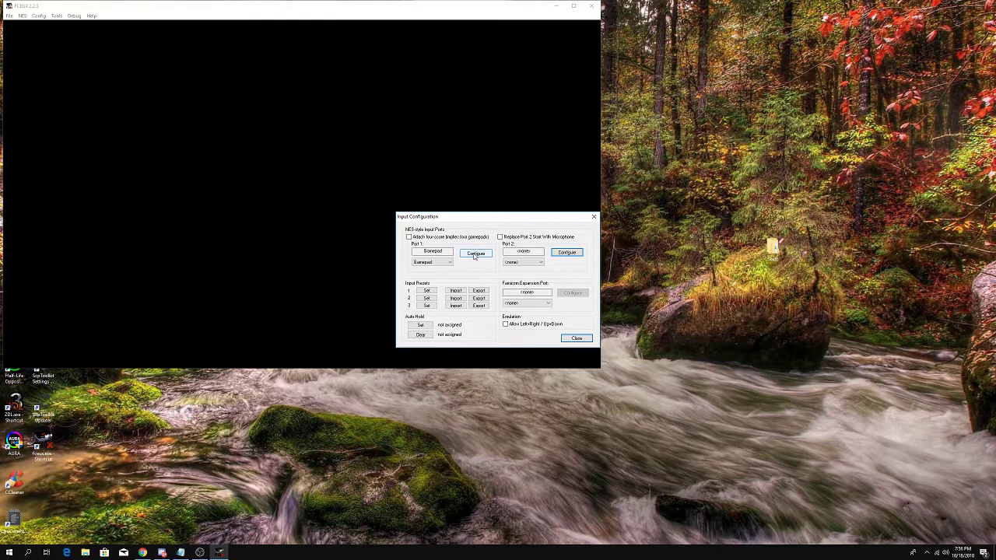
pyautogui.moveTo(657, 257)
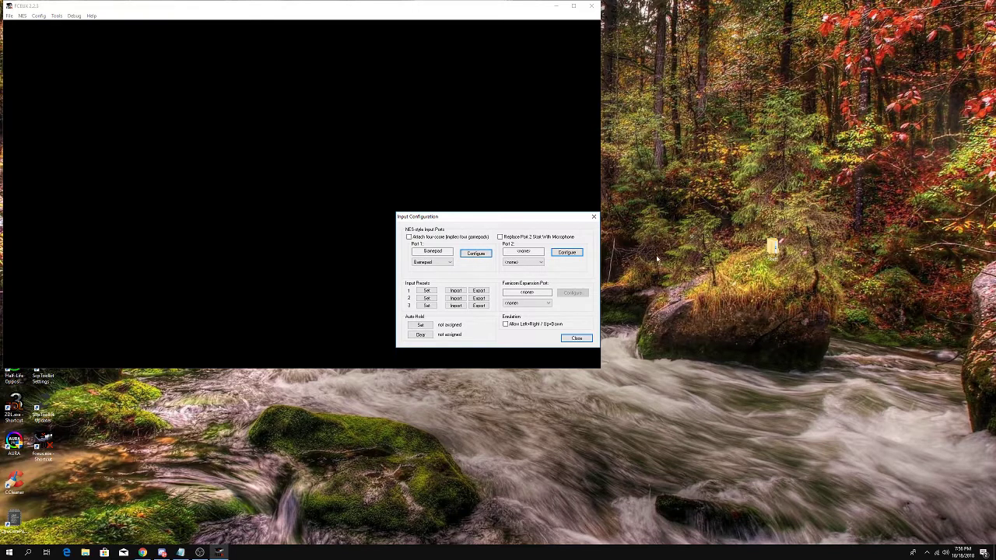
pyautogui.click(475, 252)
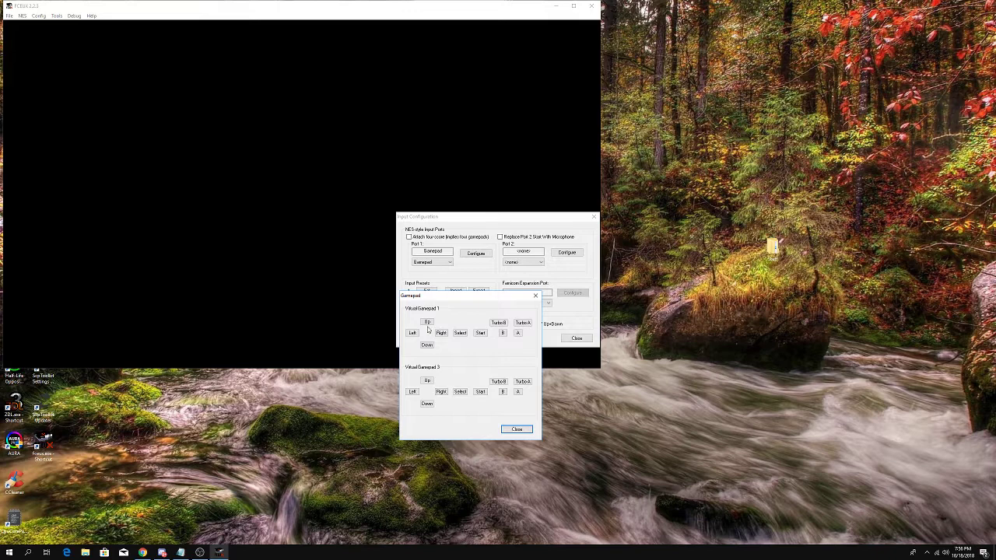
pyautogui.click(426, 379)
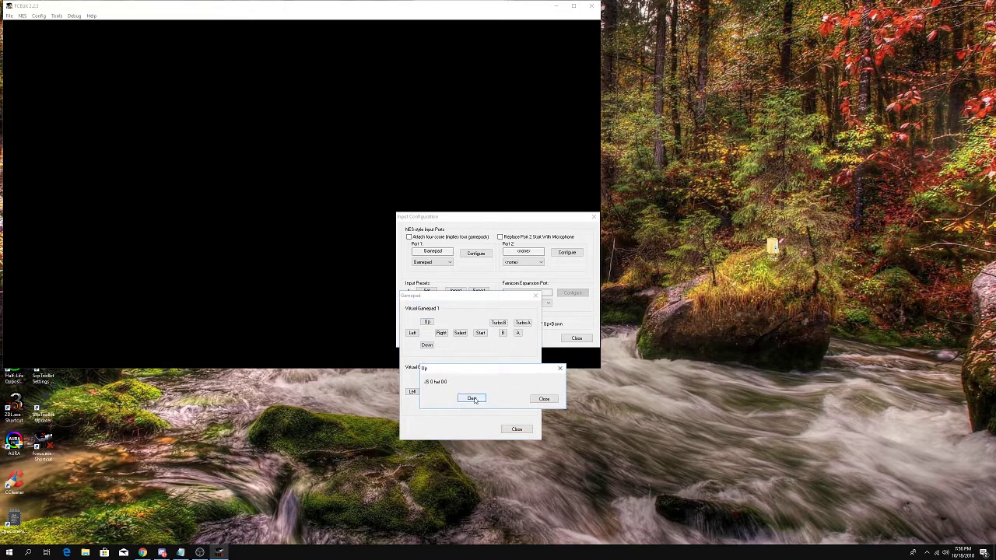
pyautogui.click(472, 398)
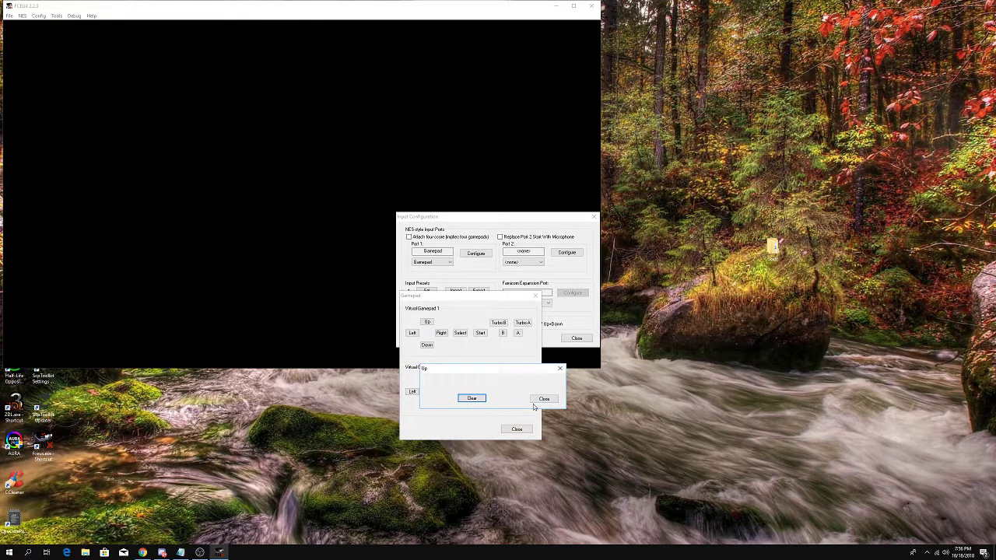
pyautogui.click(543, 399)
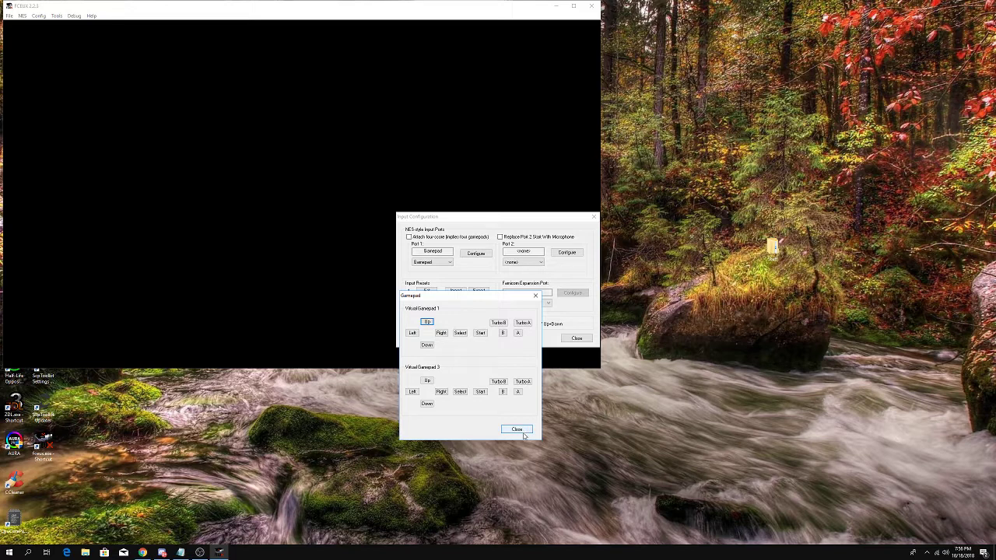
pyautogui.click(516, 429)
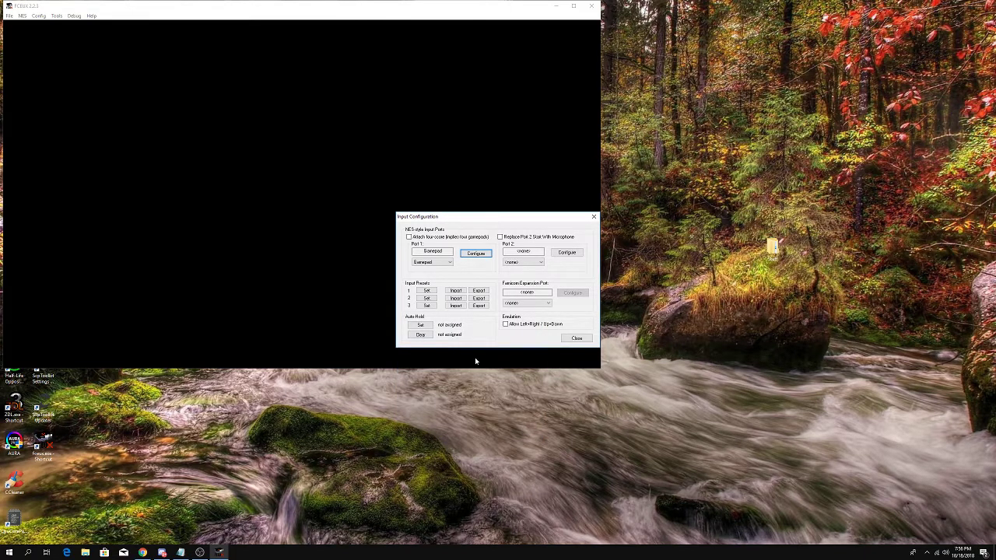
# Step: Save the current input setup as Preset 1 and acknowledge the confirmation
pyautogui.click(427, 289)
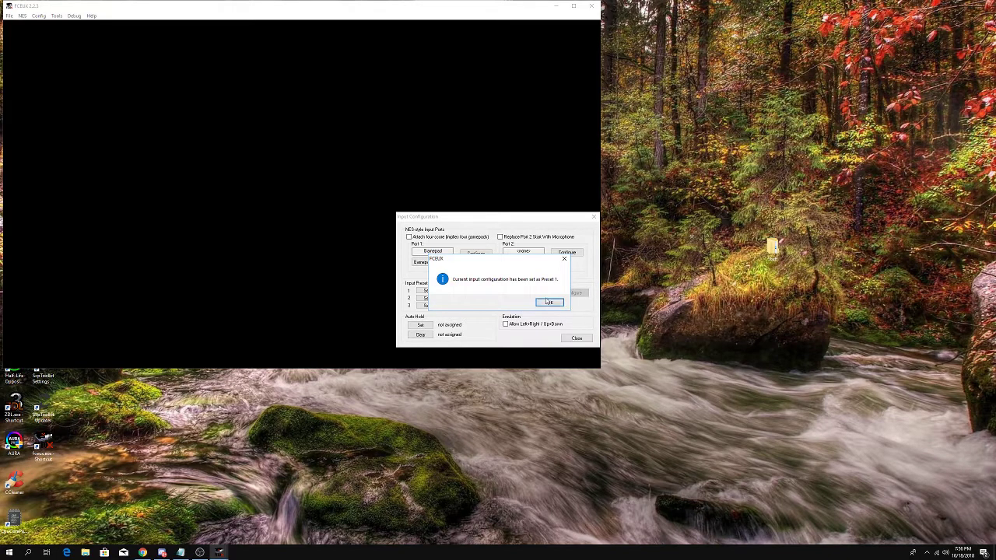
pyautogui.click(549, 302)
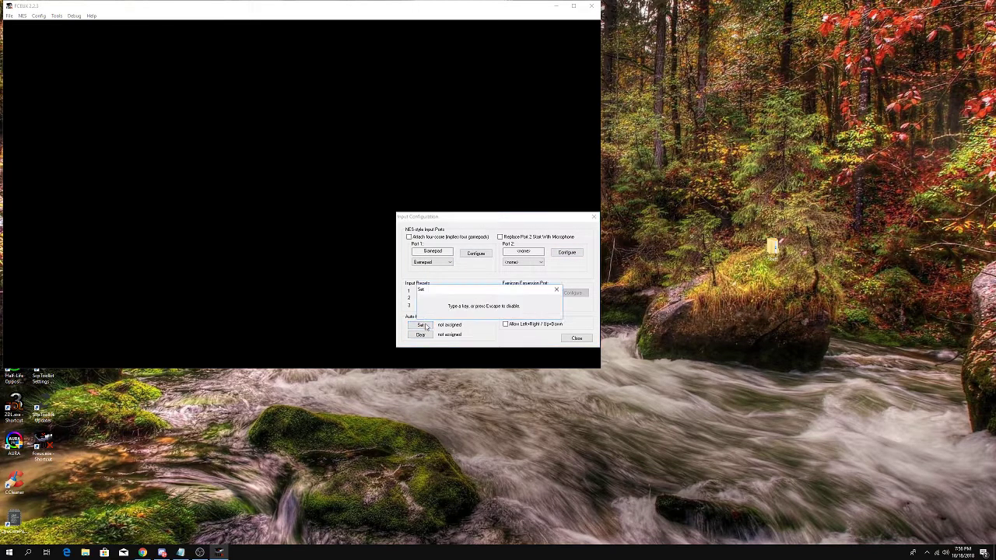
pyautogui.moveTo(578, 308)
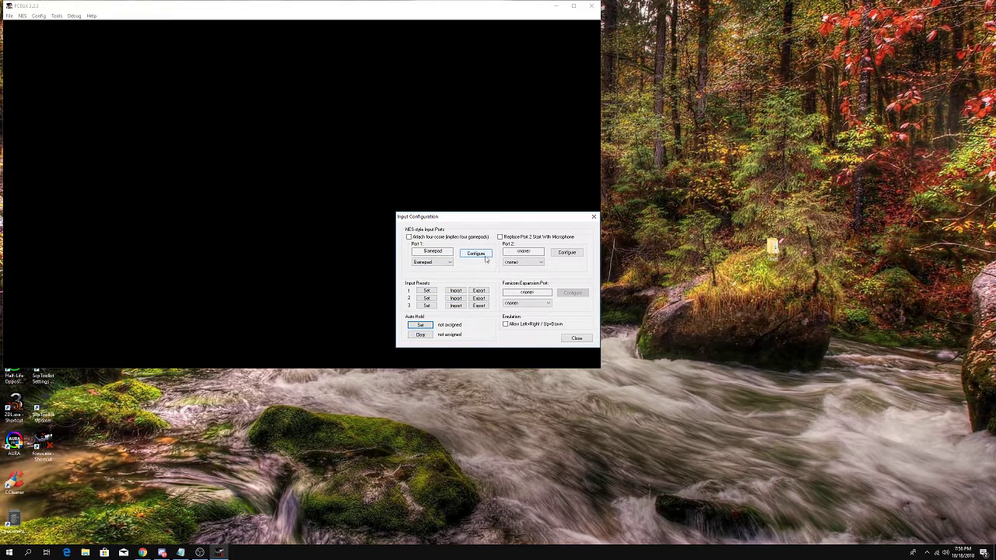
# Step: Map the Up, Down and Right directions of the Port 1 gamepad
pyautogui.click(475, 253)
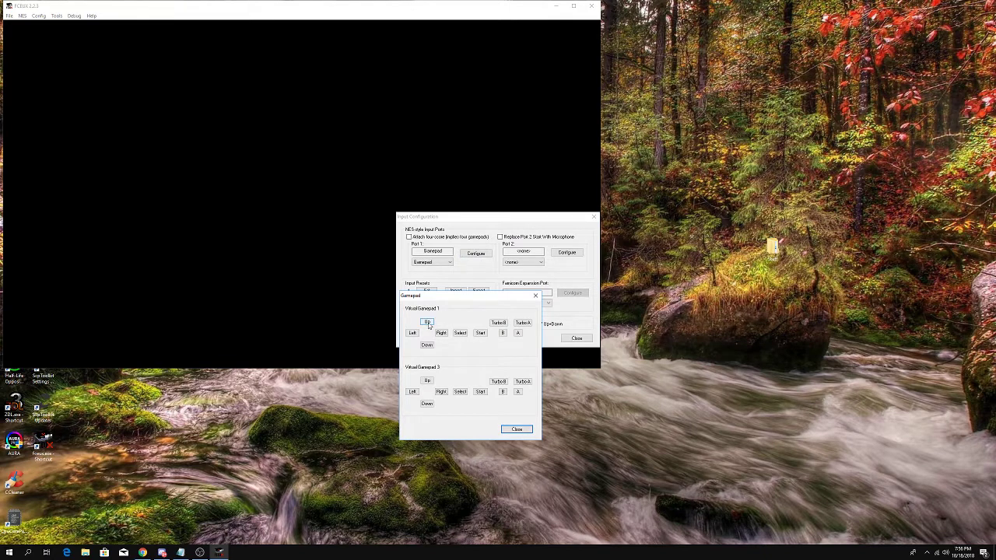
pyautogui.click(426, 322)
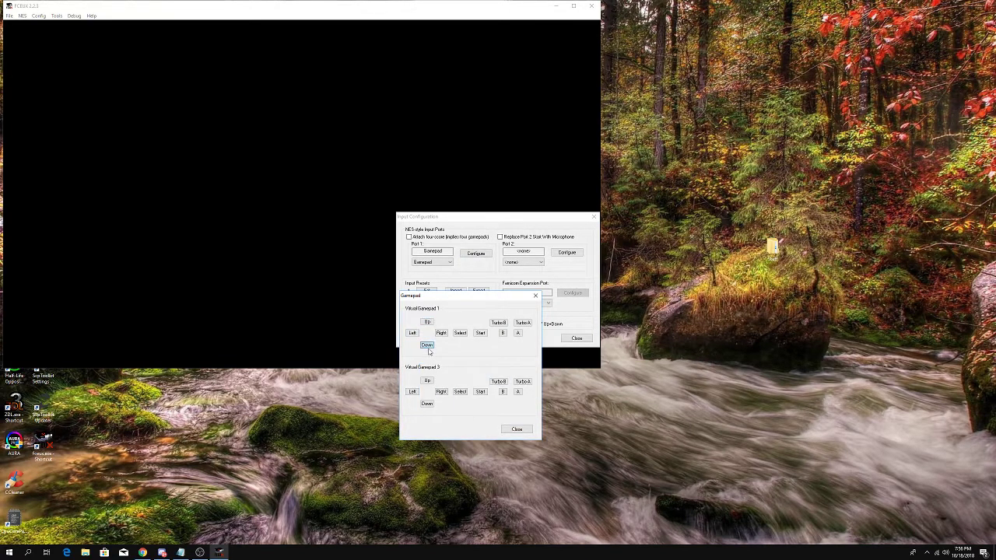
pyautogui.click(426, 344)
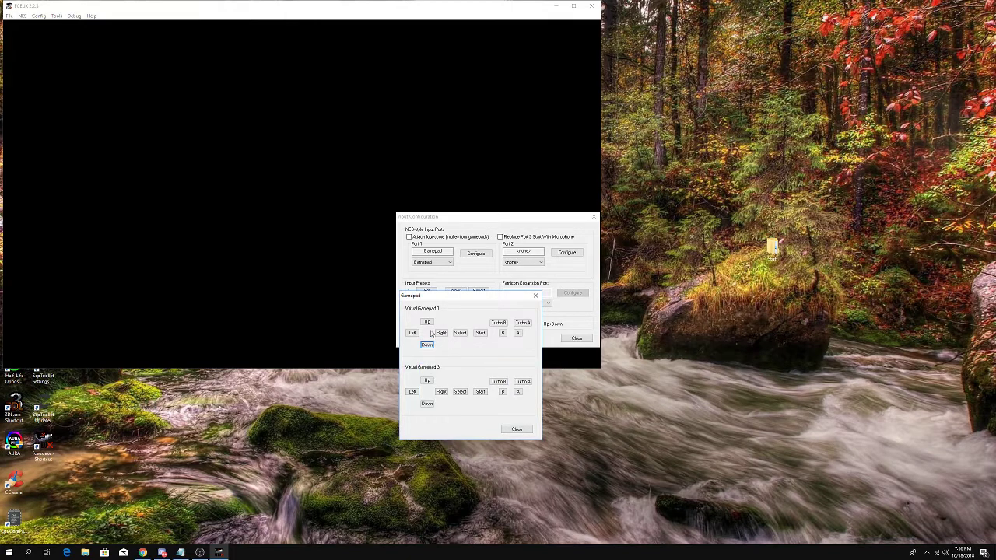
pyautogui.click(411, 333)
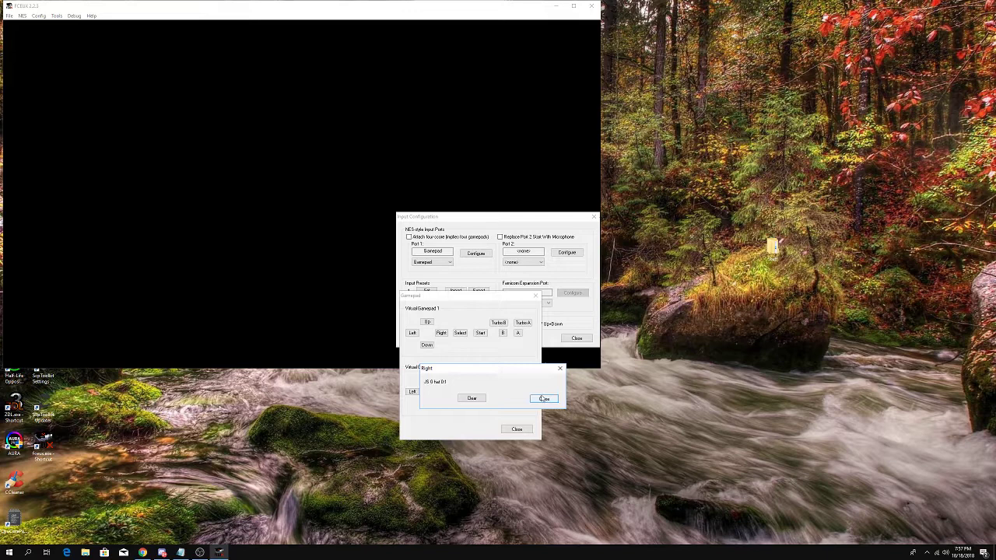
pyautogui.click(543, 398)
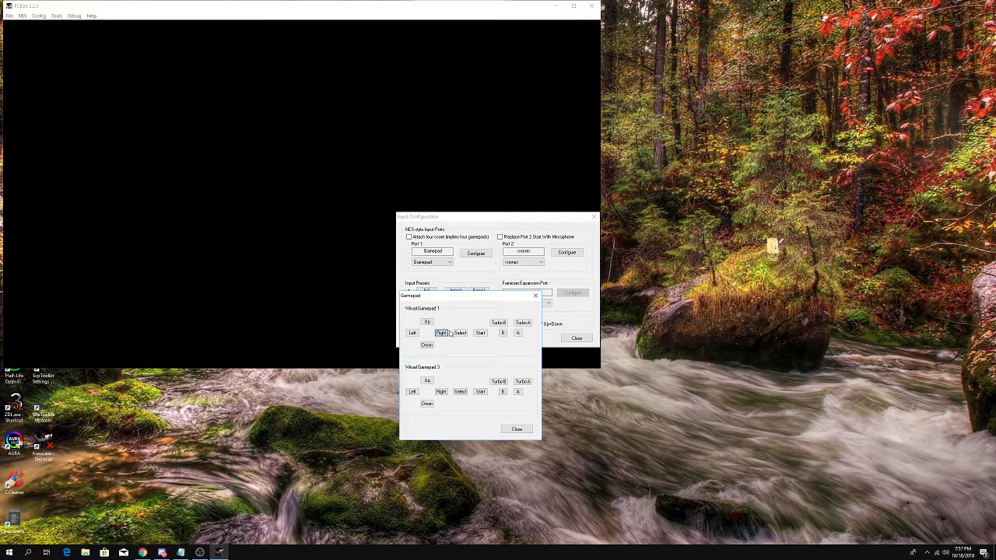
# Step: Assign Select, B, Turbo B and Turbo A to controller buttons and close the mapping window
pyautogui.click(460, 333)
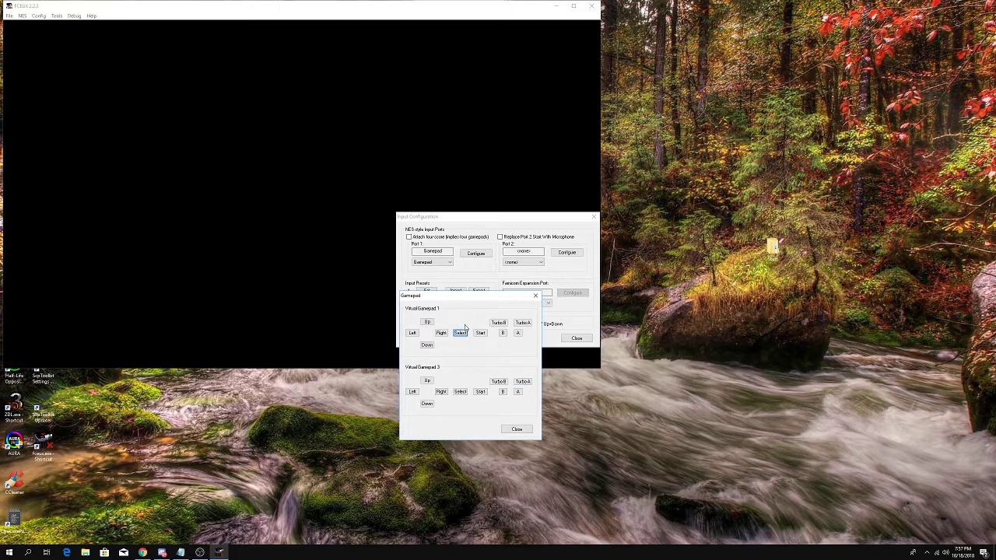
pyautogui.click(480, 332)
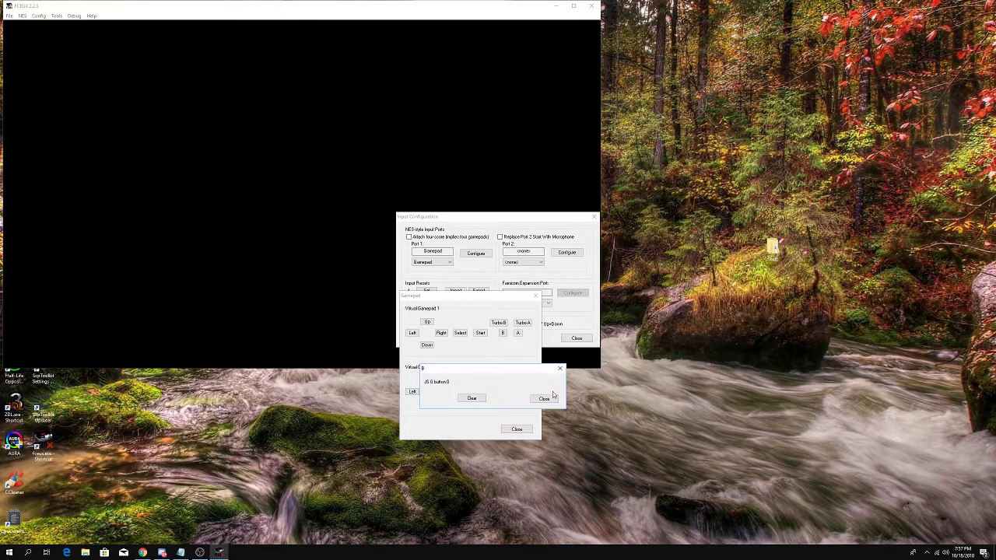
pyautogui.click(517, 333)
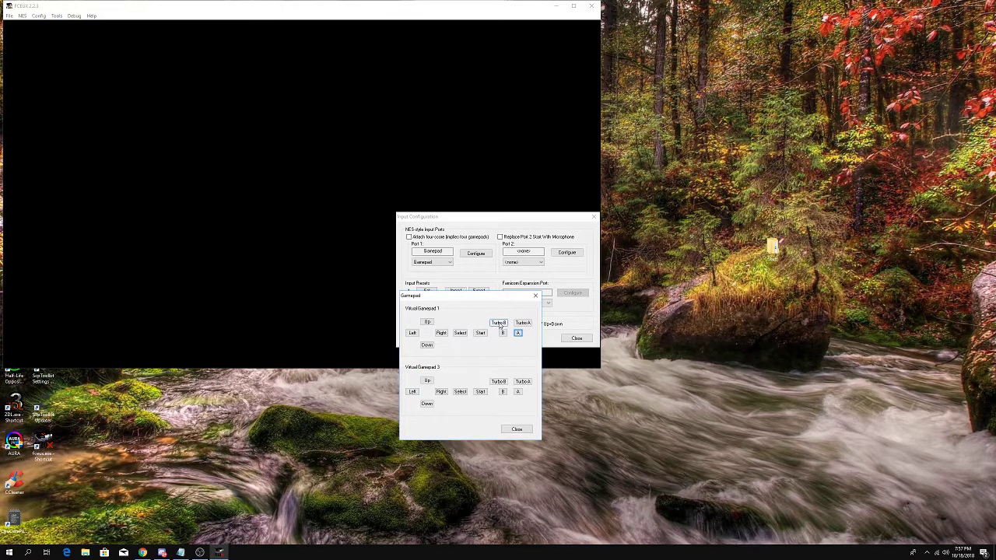
pyautogui.click(498, 323)
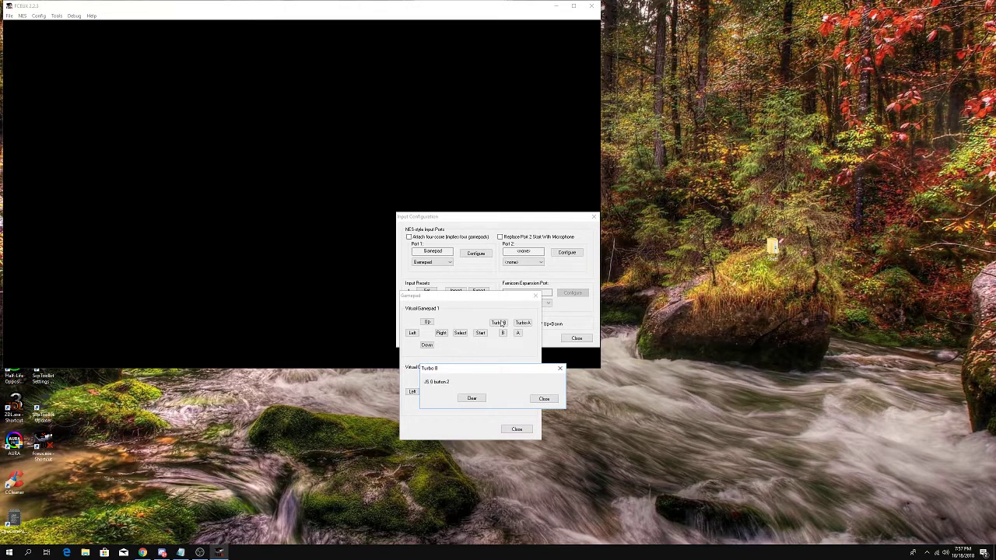
pyautogui.click(543, 399)
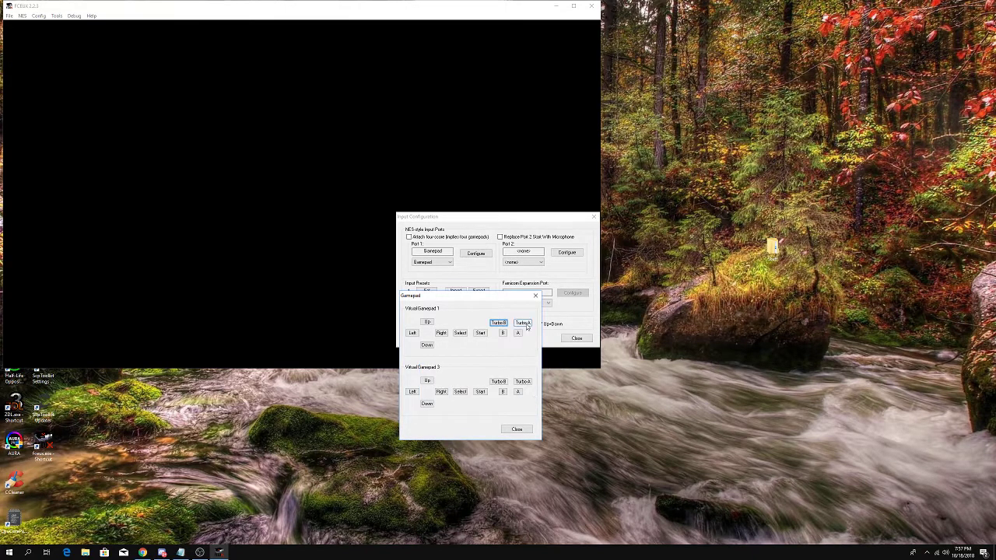
pyautogui.click(522, 323)
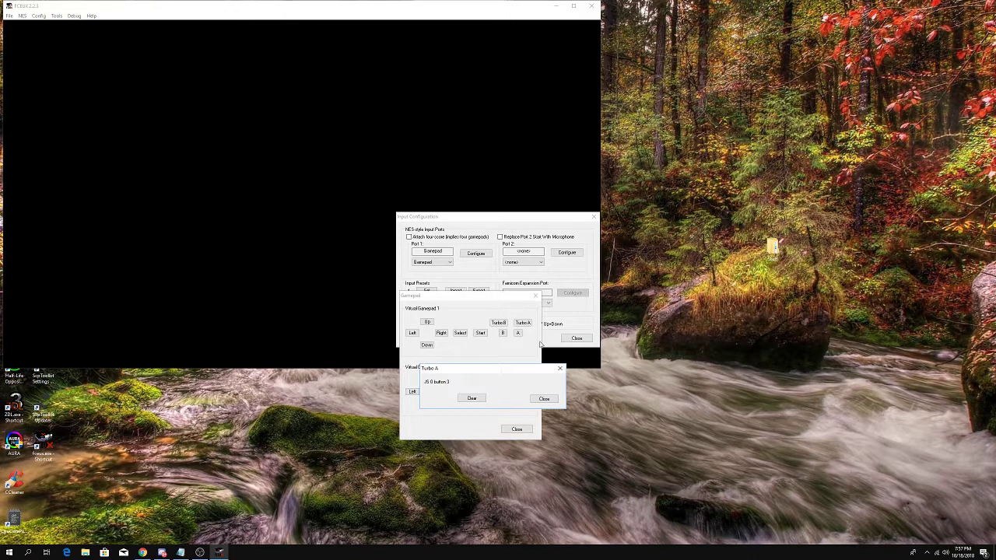
pyautogui.click(545, 398)
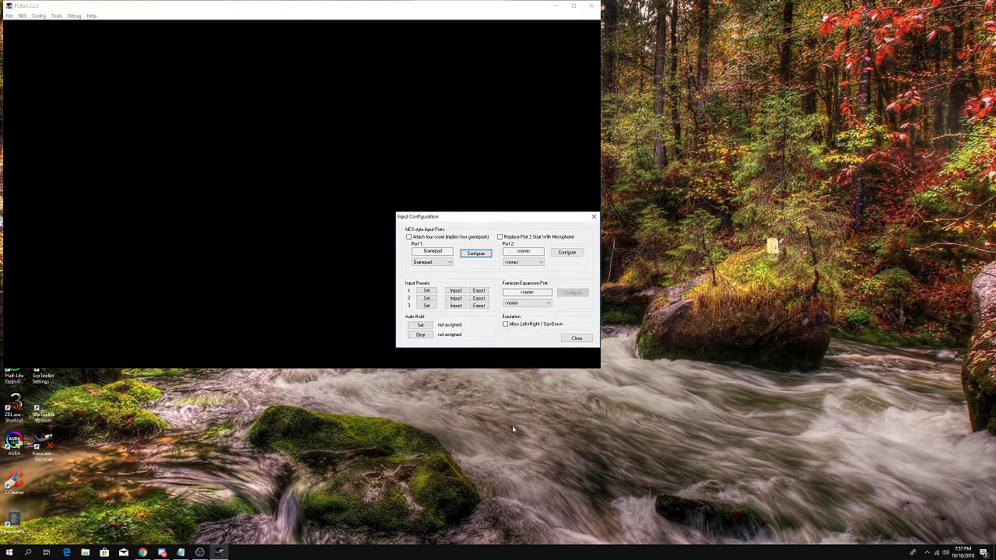
# Step: Close Input Configuration and browse Open ROM to E:\Emulation and Retro\New folder\NES ROMs, typing 'super'
pyautogui.click(577, 338)
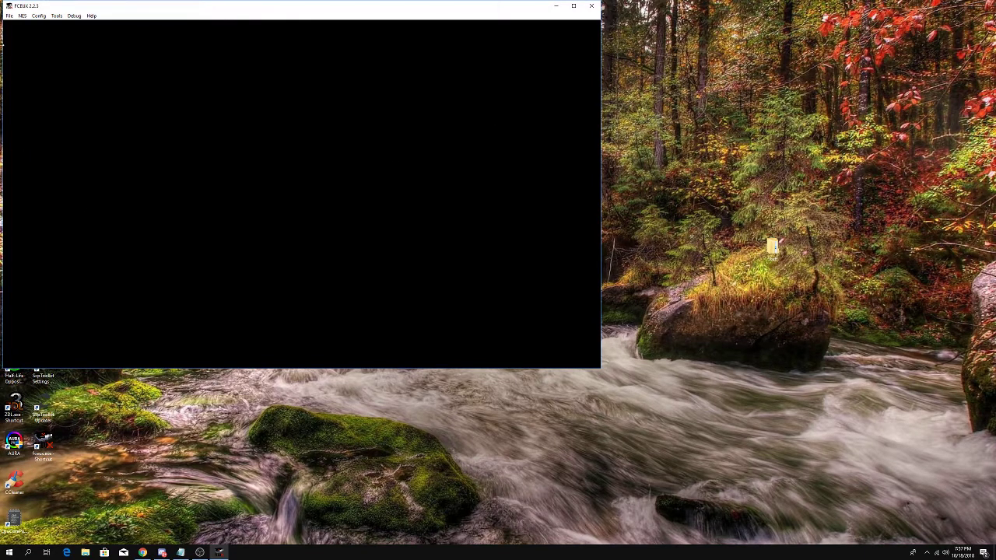
pyautogui.click(25, 16)
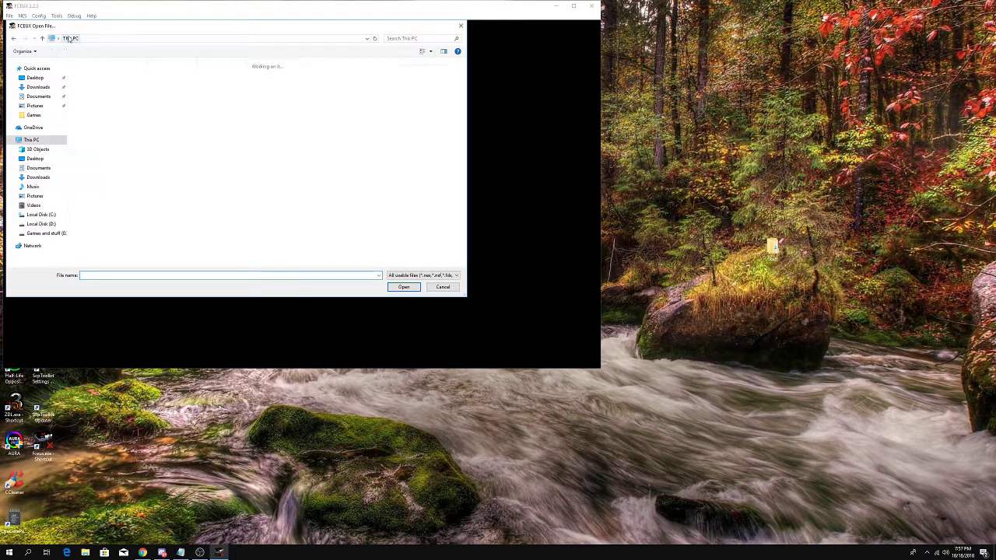
pyautogui.click(45, 233)
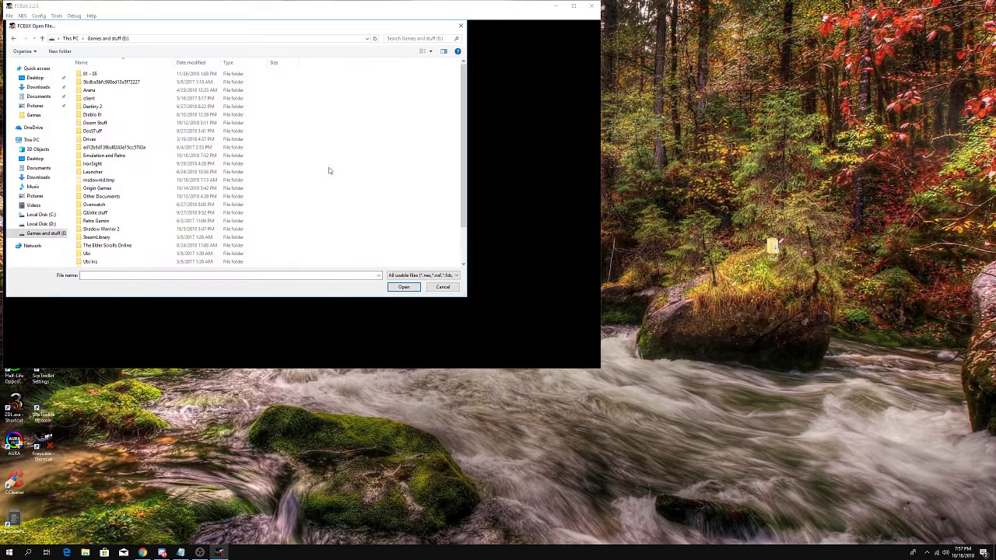
pyautogui.doubleClick(103, 155)
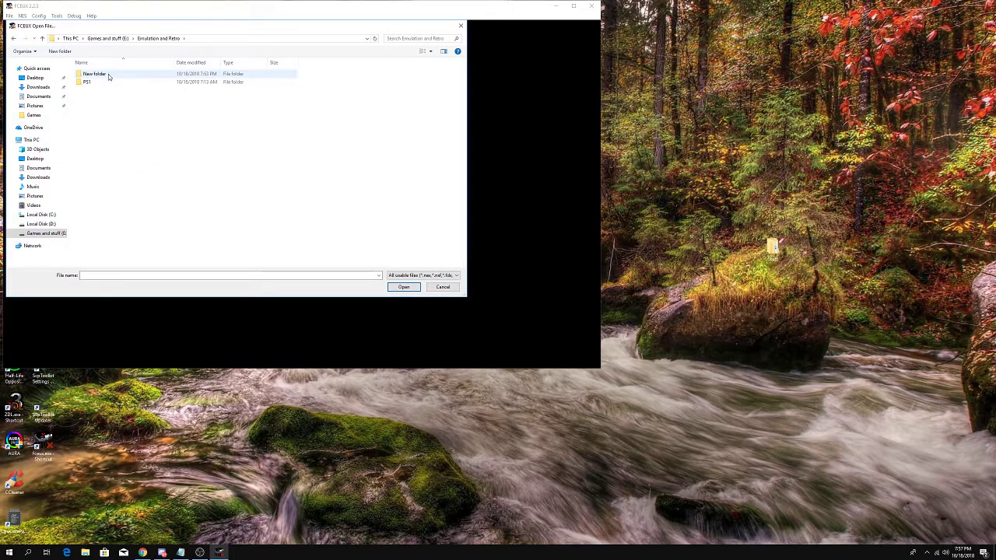
pyautogui.doubleClick(88, 74)
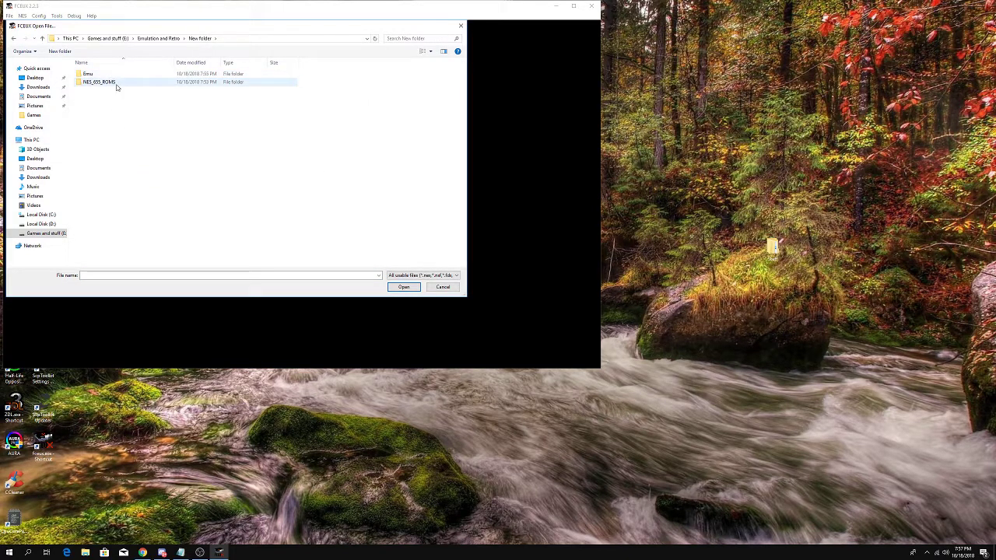
pyautogui.doubleClick(98, 81)
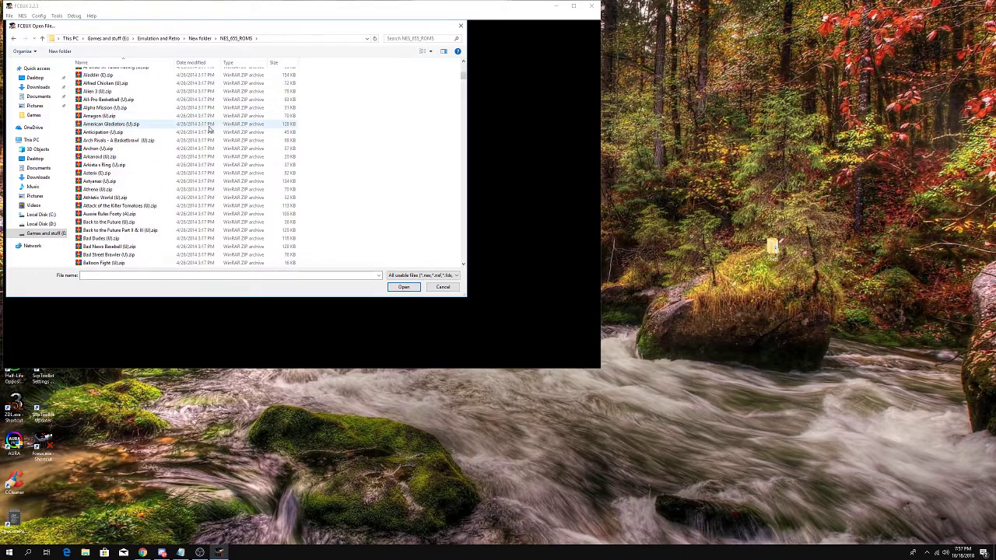
pyautogui.scroll(-3)
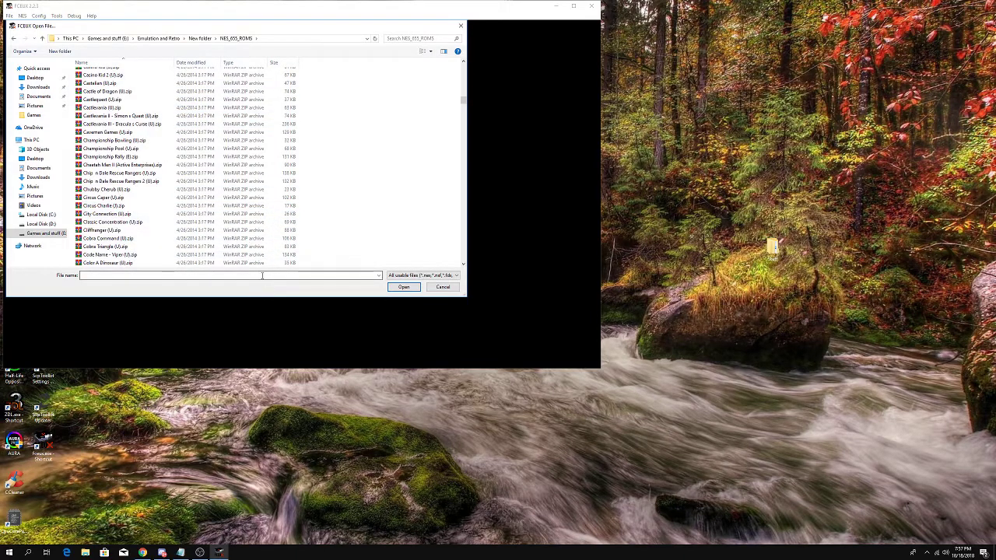
pyautogui.write('super mario')
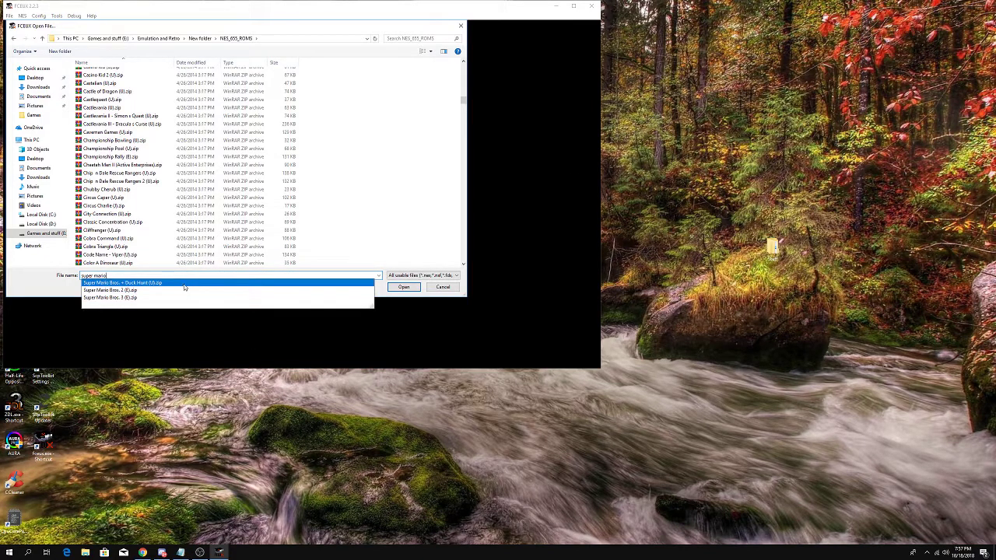
# Step: Load Super Mario Bros. + Duck Hunt (U).zip from the autocomplete list
pyautogui.click(404, 286)
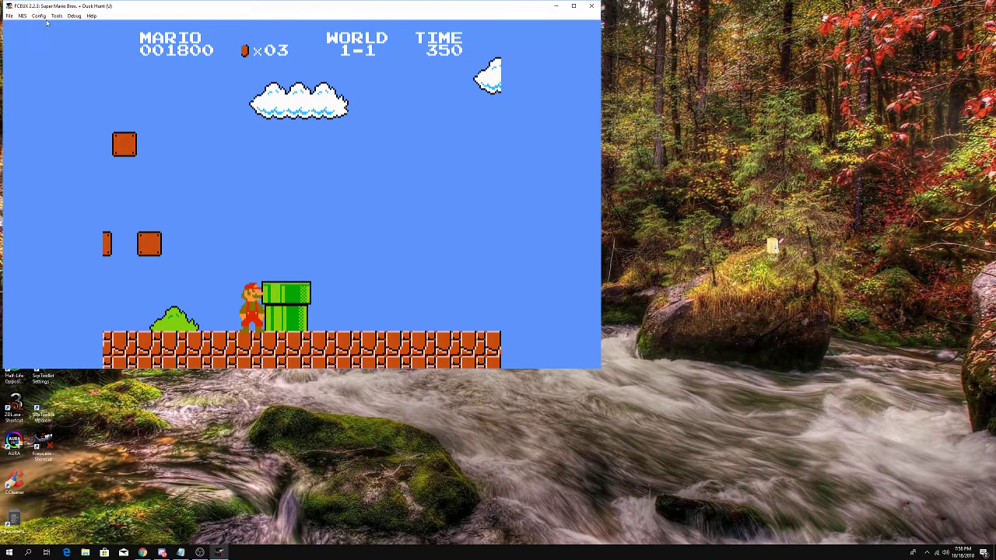
# Step: Open Config > Video and fit the picture to a 16:9 widescreen aspect
pyautogui.click(56, 19)
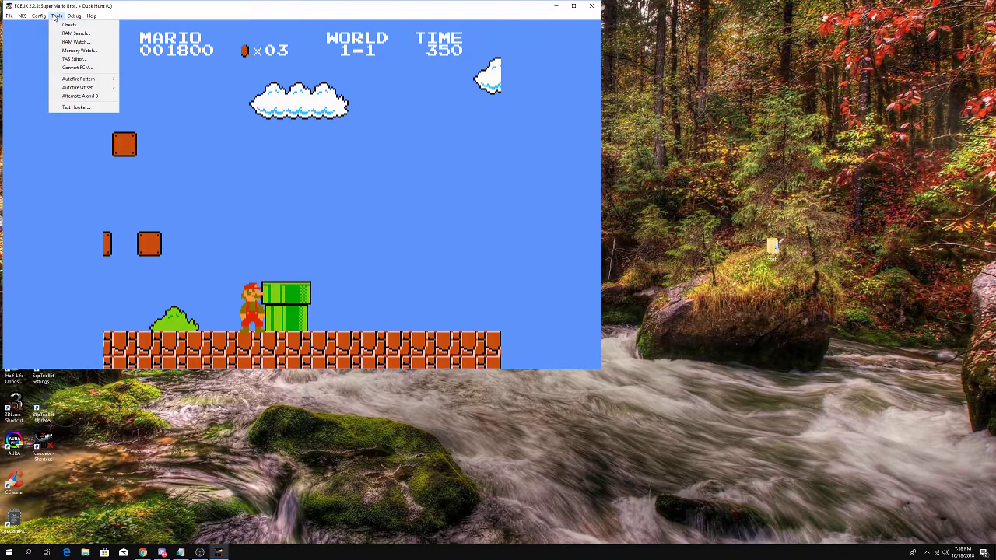
pyautogui.click(39, 17)
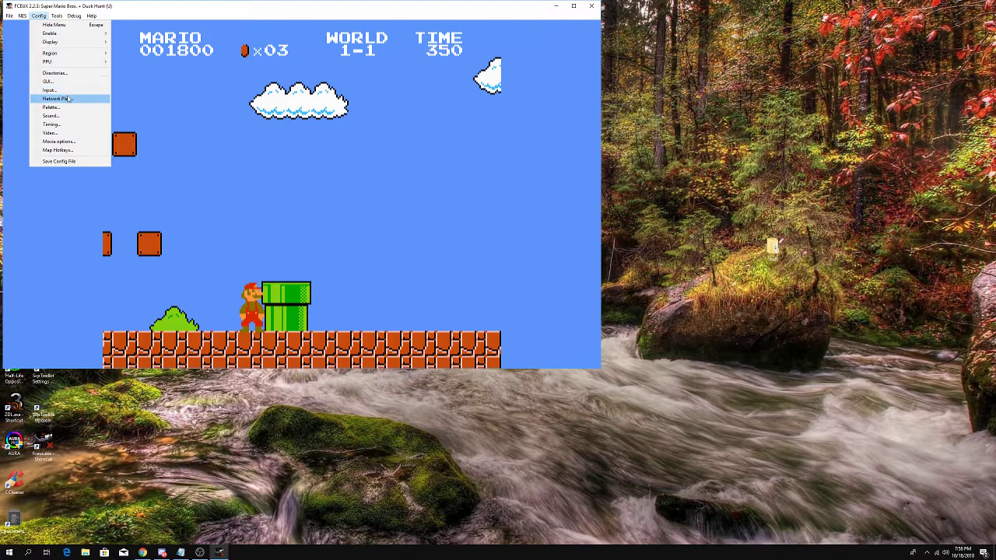
pyautogui.click(49, 132)
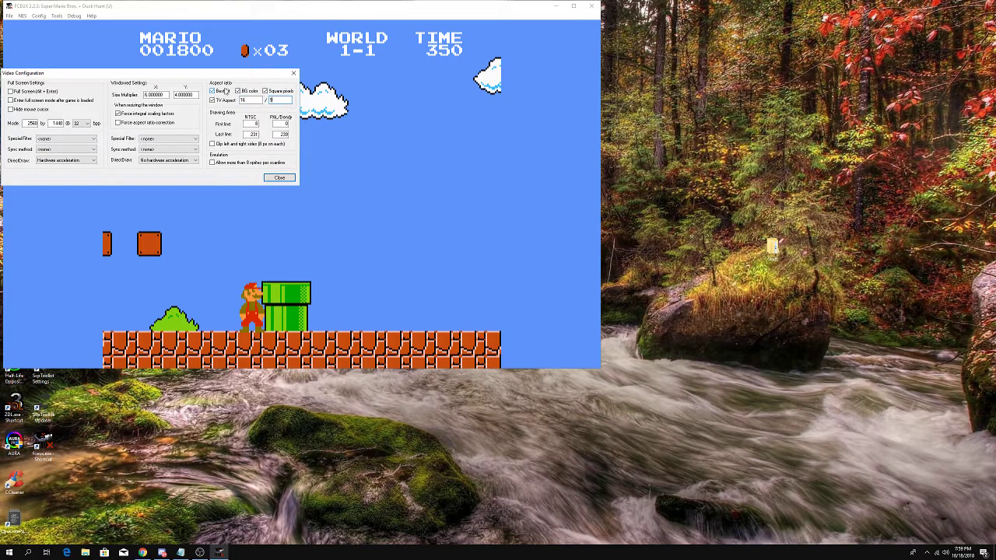
pyautogui.click(215, 89)
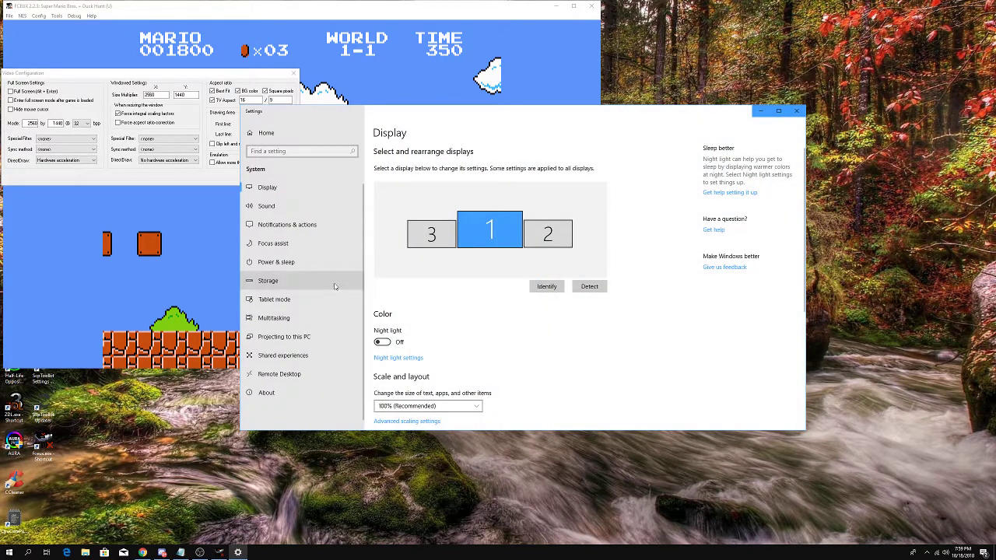
pyautogui.moveTo(282, 200)
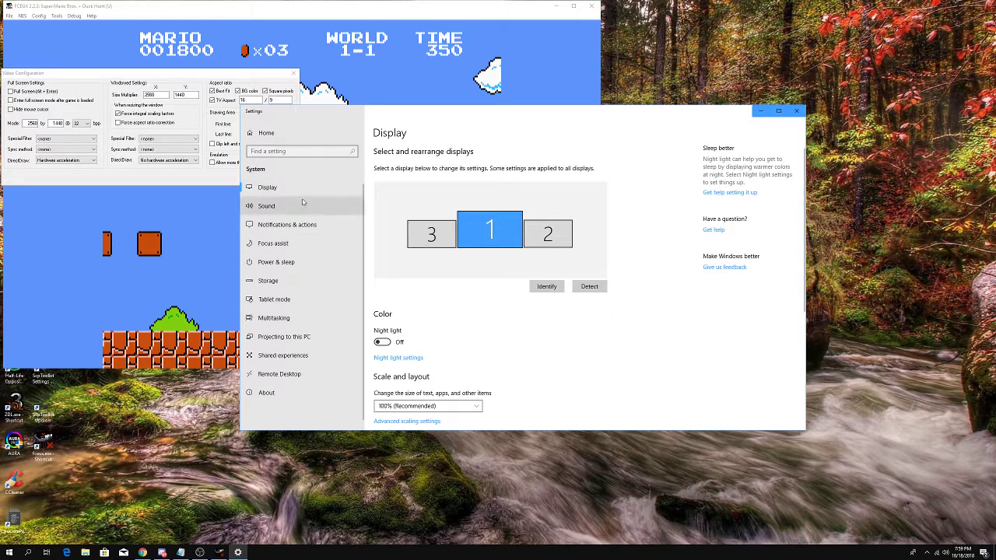
# Step: Confirm the 2560 × 1440 resolution in Windows Display settings, then close Settings
pyautogui.scroll(-3)
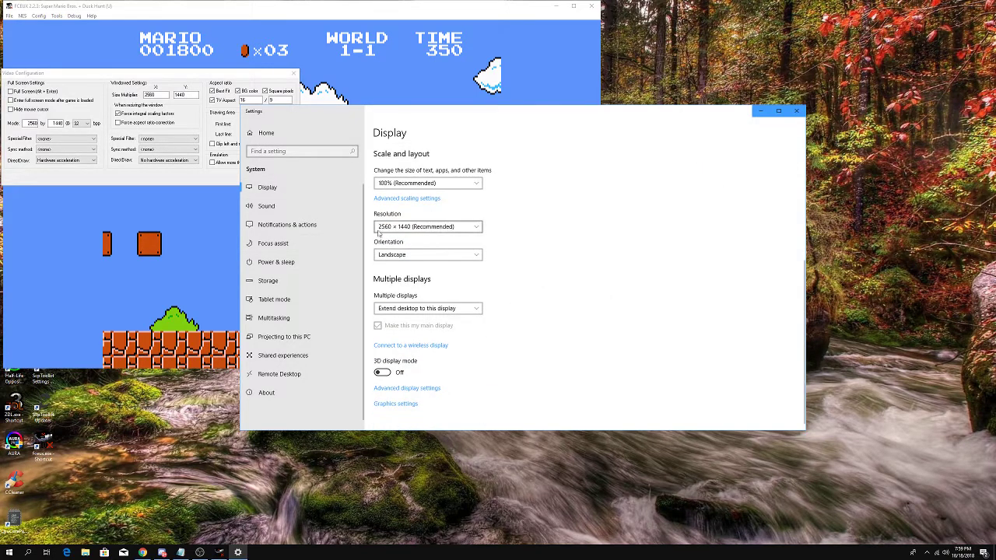
pyautogui.moveTo(407, 235)
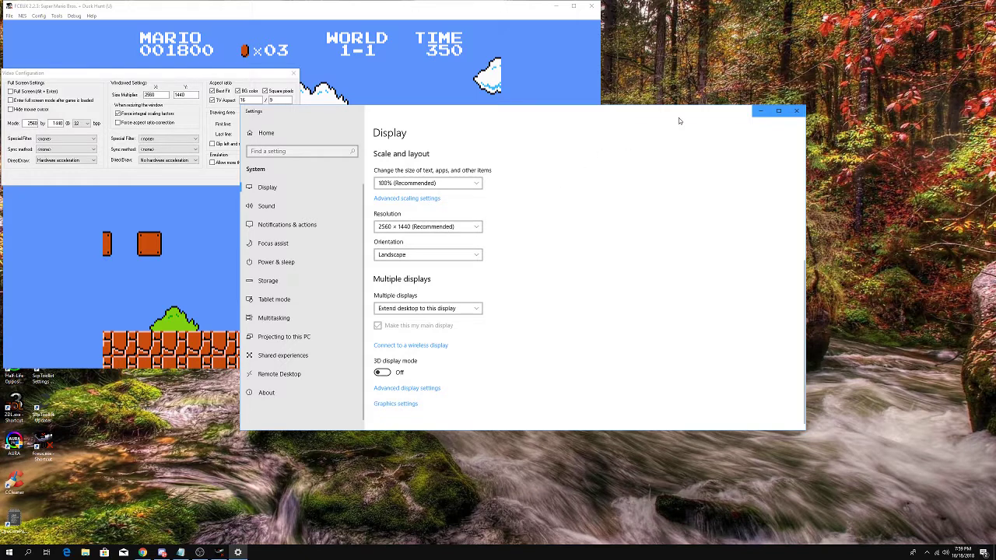
pyautogui.click(795, 110)
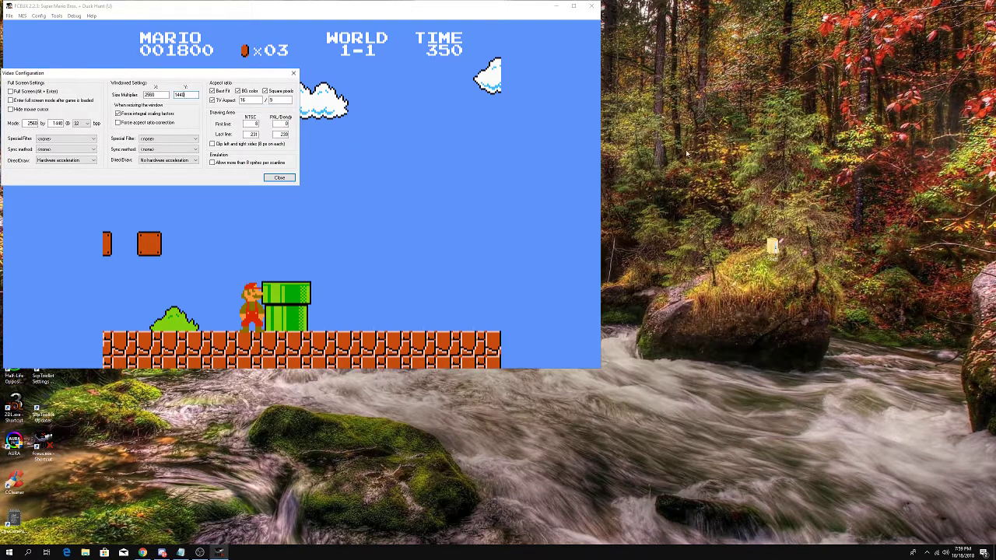
pyautogui.moveTo(234, 174)
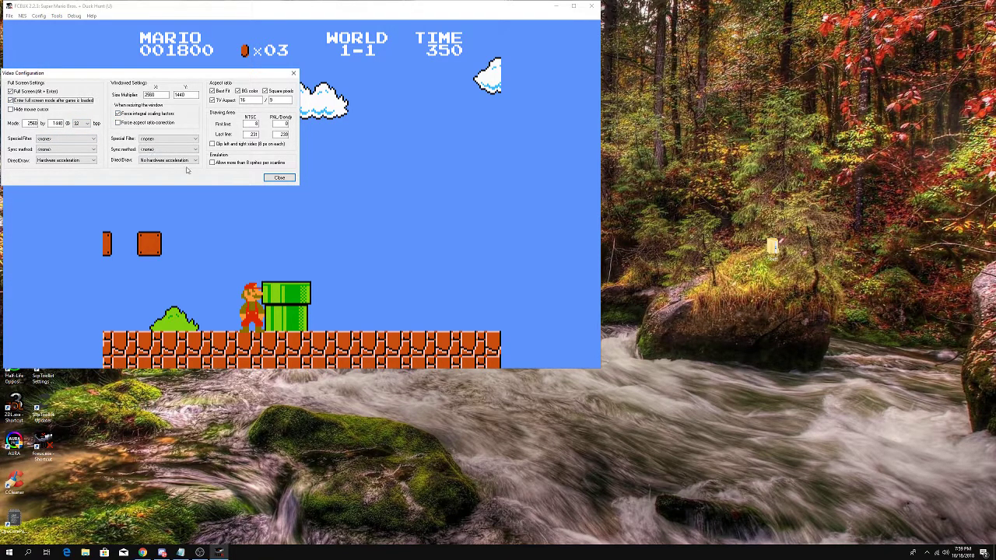
# Step: Apply the full-screen video settings so Super Mario Bros. World 1-1 fills the monitor
pyautogui.click(280, 178)
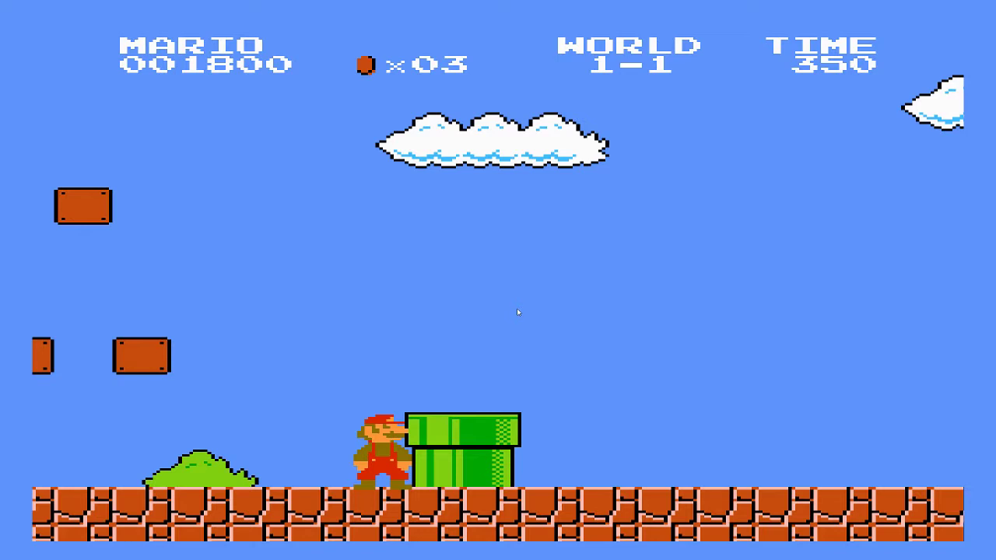
pyautogui.moveTo(495, 310)
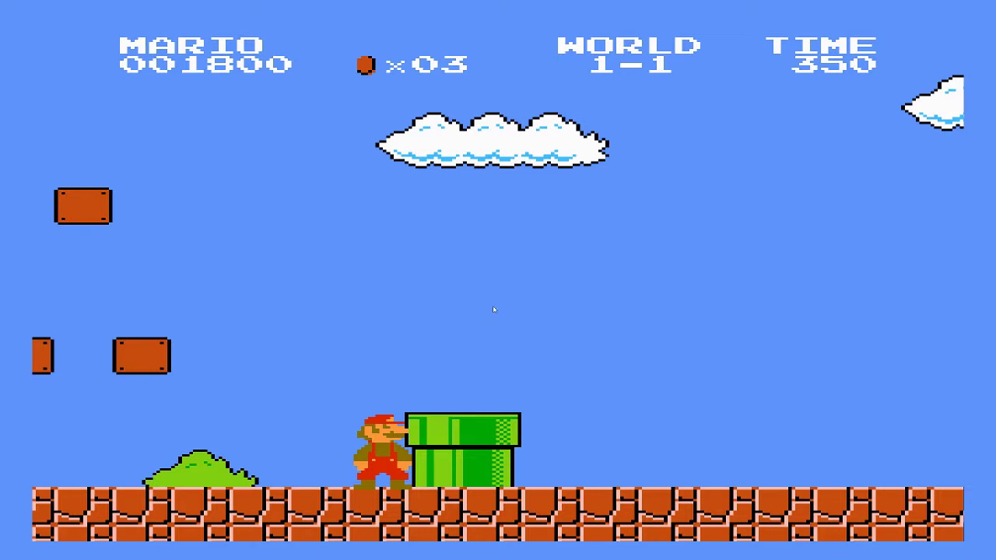